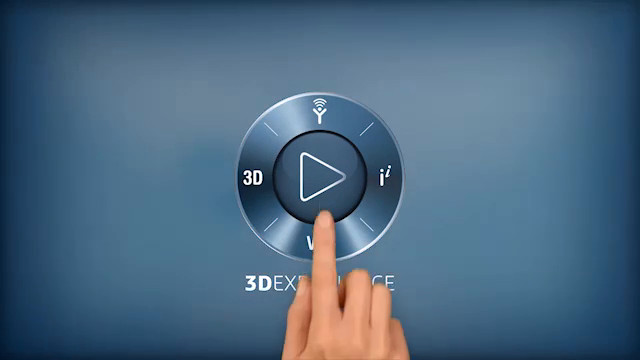
- Let the 3DEXPERIENCE compass intro animation play through to the desktop
{"action": "left_click", "coordinate": [320, 178]}
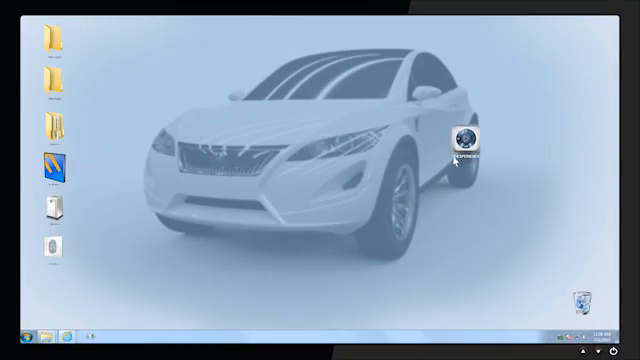
- Launch 3DEXPERIENCE from its desktop shortcut to reach My Dashboard
{"action": "double_click", "coordinate": [464, 140]}
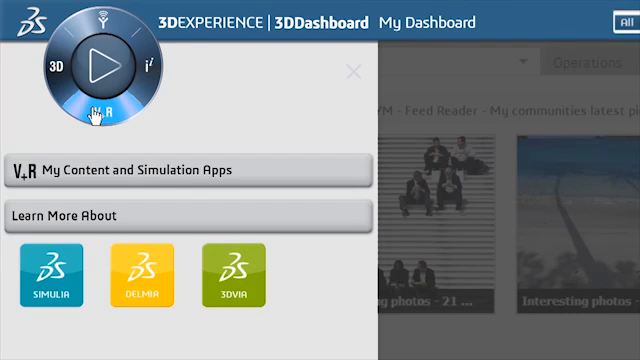
{"action": "left_click", "coordinate": [142, 68]}
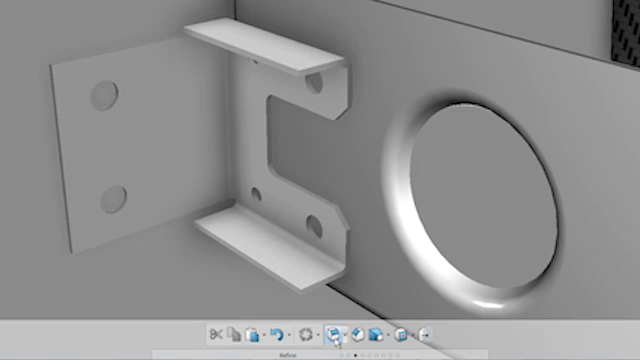
- Choose Variable Fillet from the fillet dropdown, then zoom out to show the airframe structure
{"action": "left_click", "coordinate": [347, 332]}
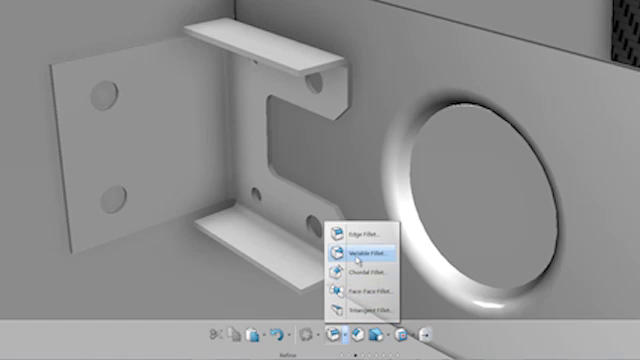
{"action": "left_click", "coordinate": [364, 230]}
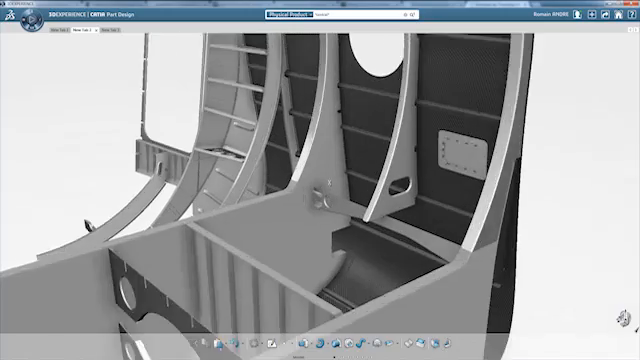
{"action": "scroll", "scroll_direction": "down", "scroll_amount": 3}
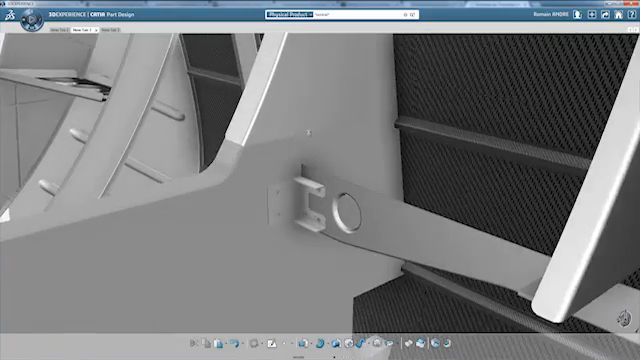